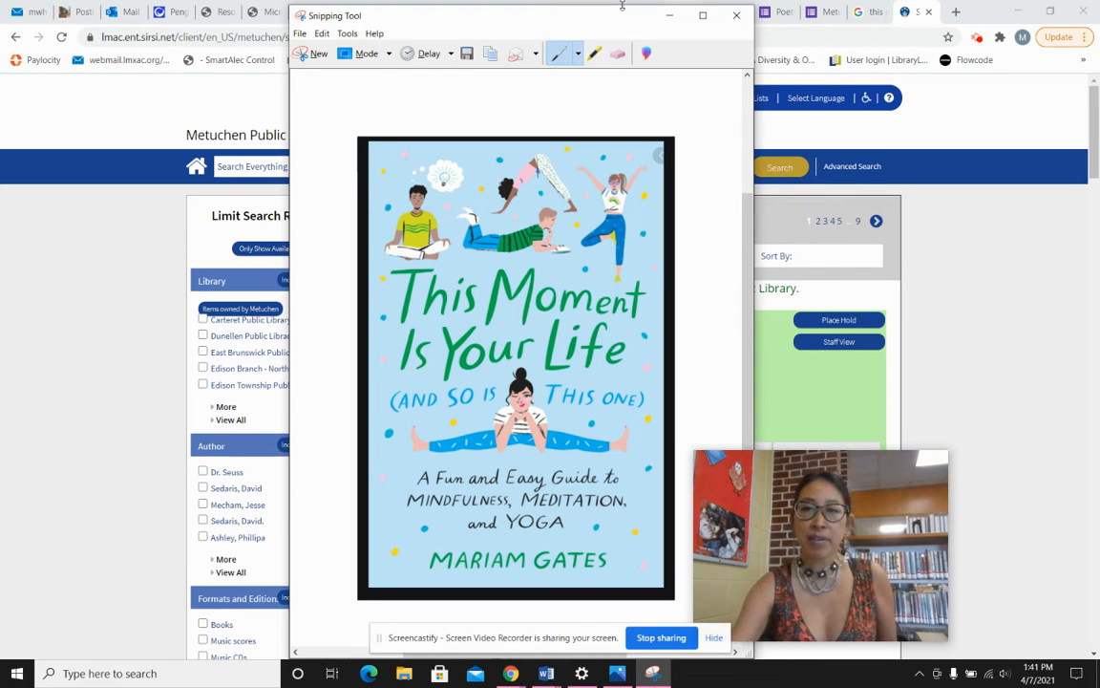
Close the book-cover snip and open the Details popup for 'This Moment Is Your Life'
click(736, 16)
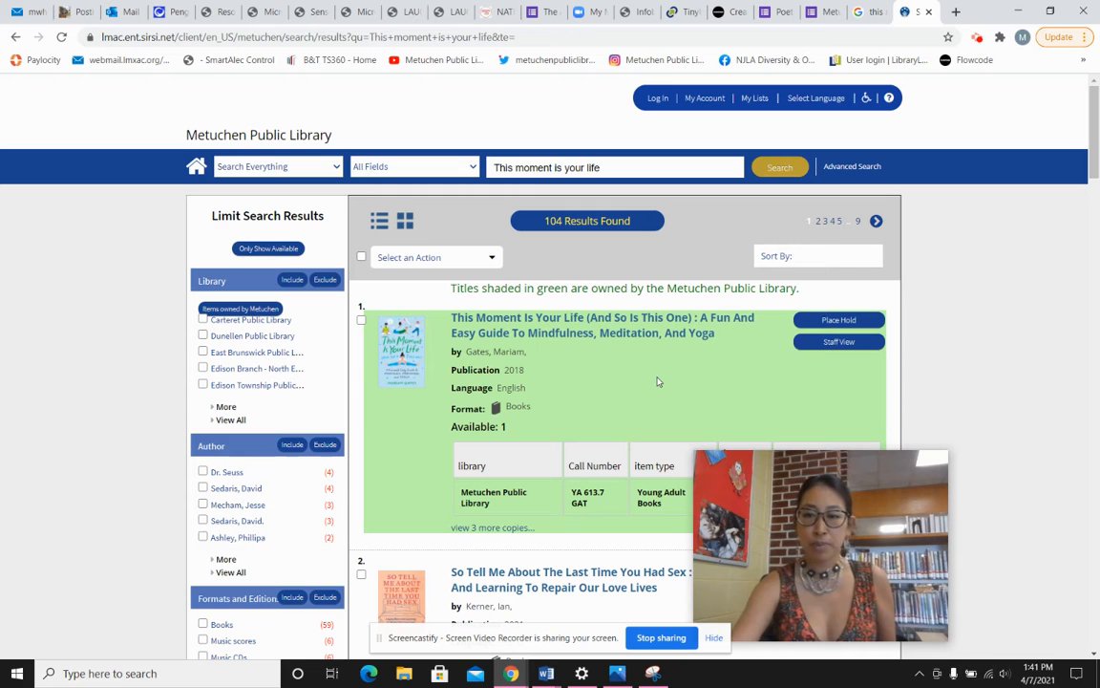
click(602, 325)
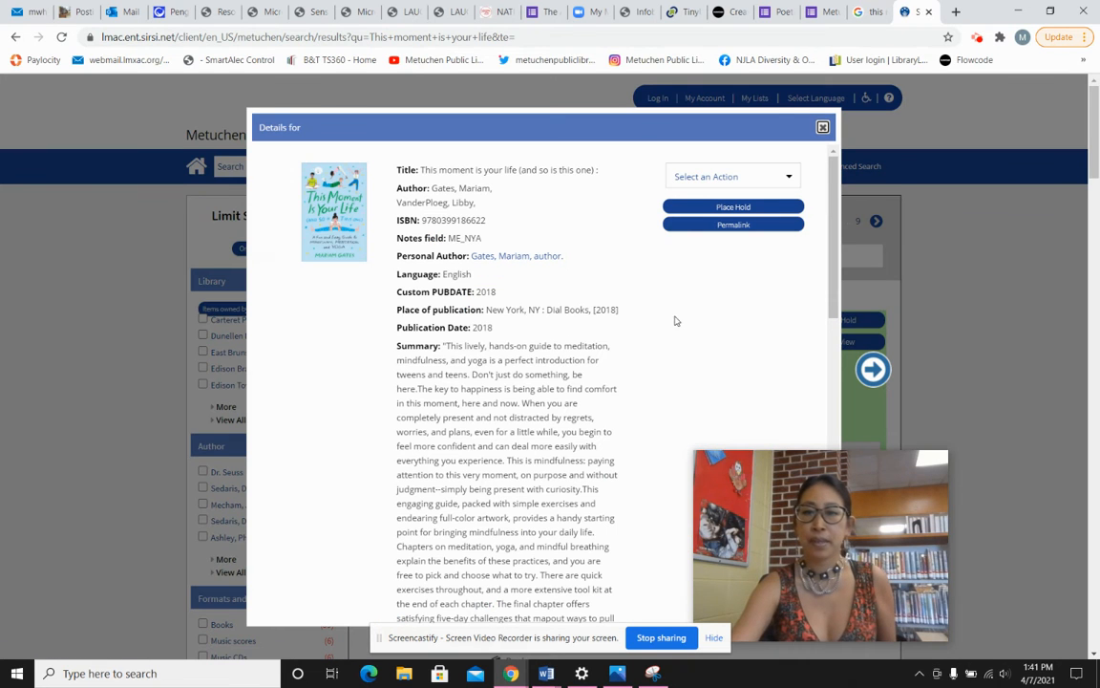